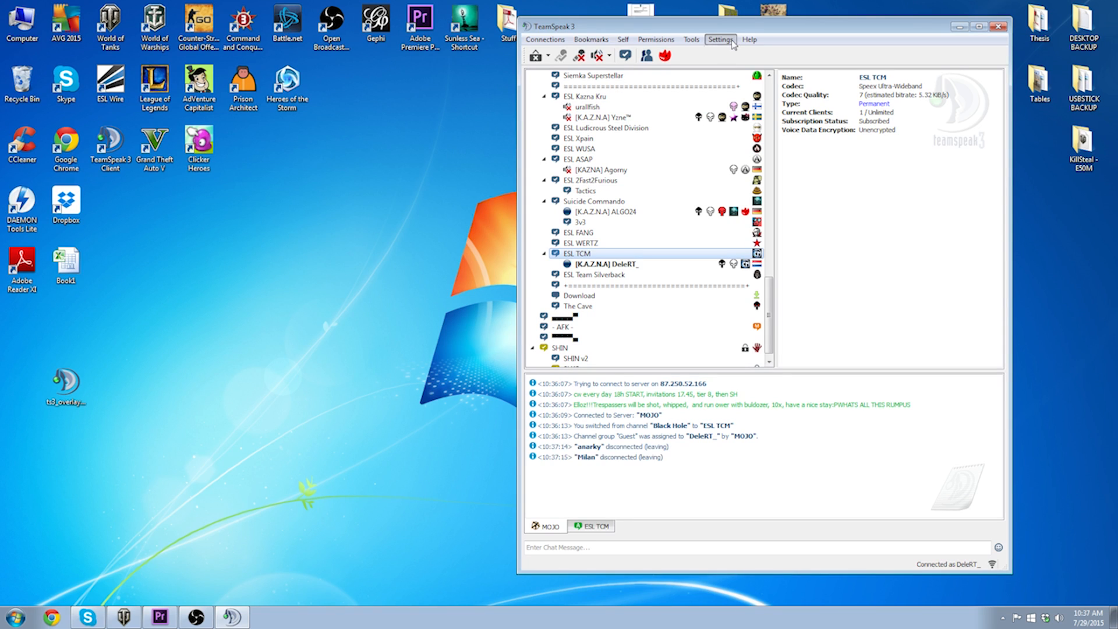
Open the Plugins list from Settings and go to the 'Get more plugins' website
{"action": "left_click", "coordinate": [720, 39]}
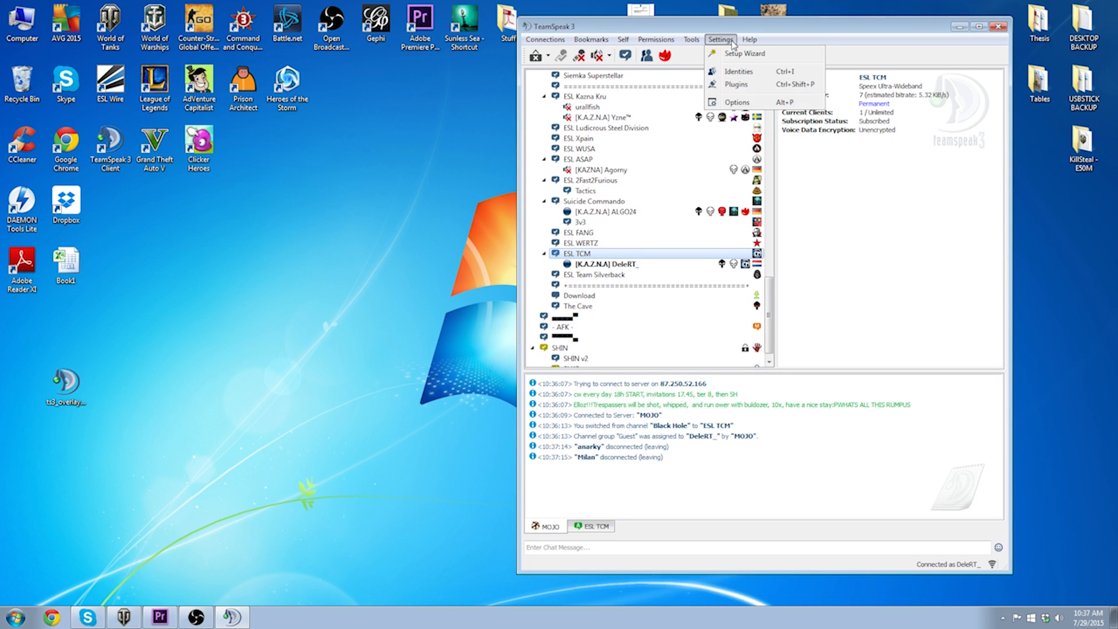
{"action": "mouse_move", "coordinate": [737, 83]}
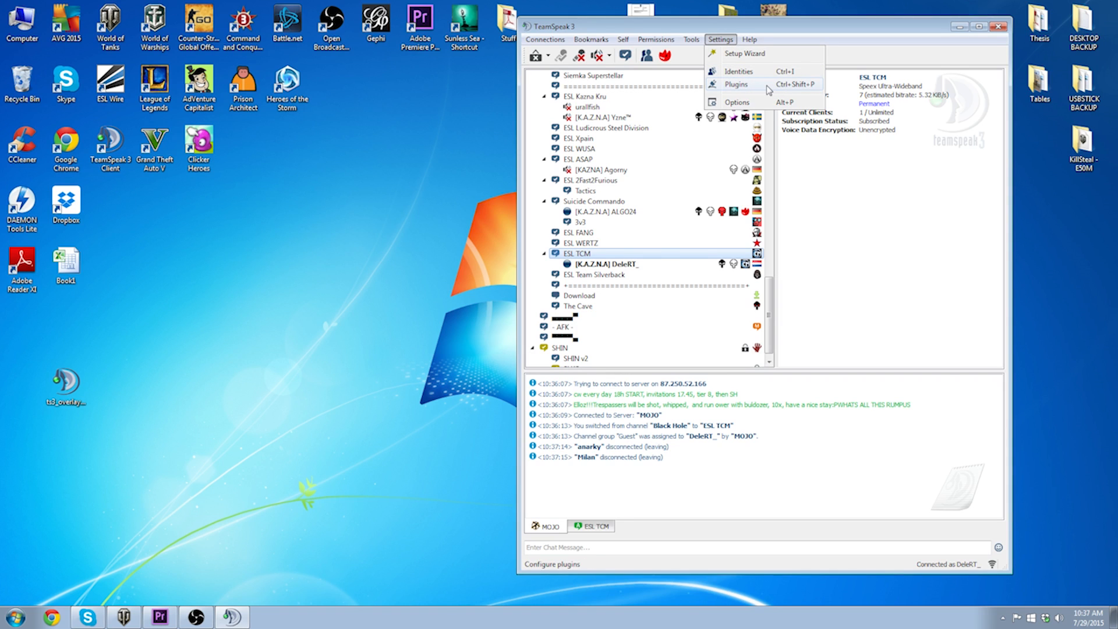
{"action": "left_click", "coordinate": [736, 84]}
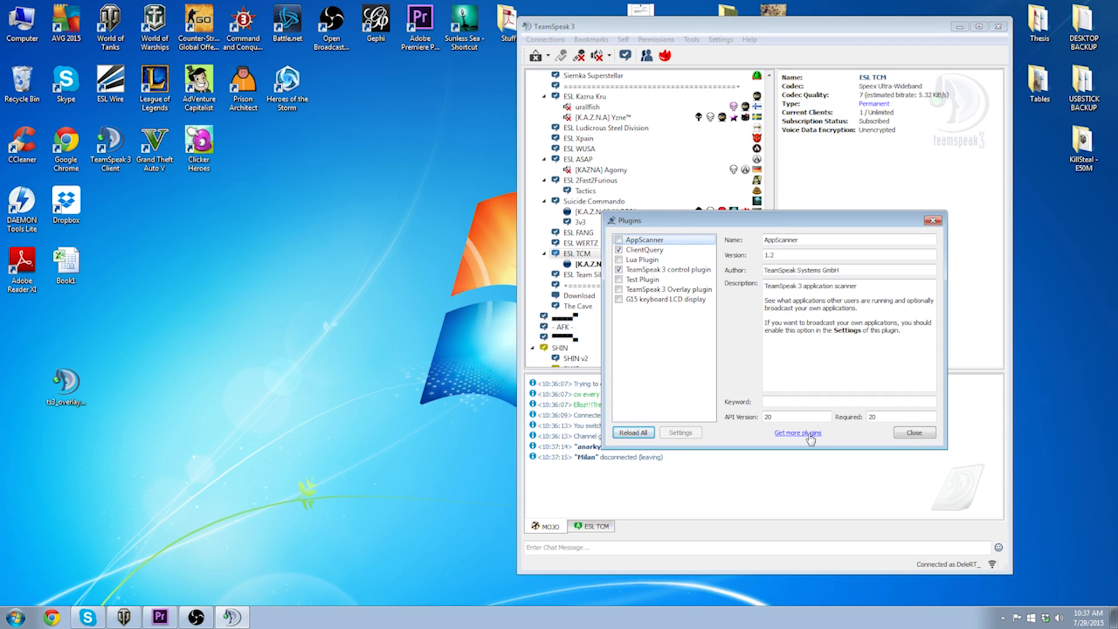
{"action": "left_click", "coordinate": [796, 433]}
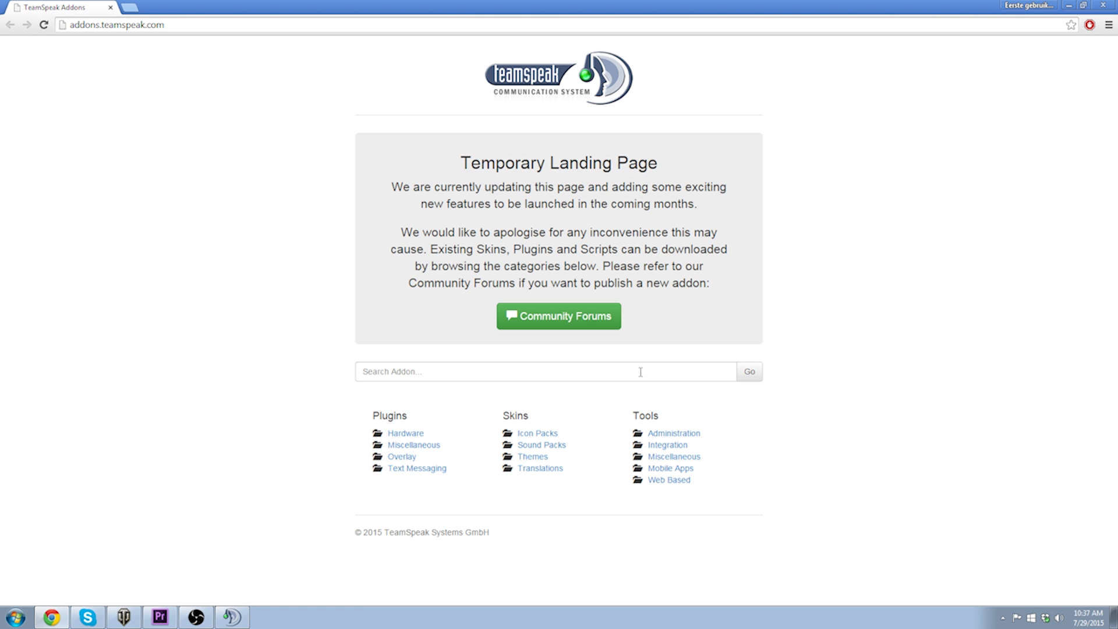
Search the addons site for 'Overlay' and download the TeamSpeak 3 Overlay plugin file
{"action": "type", "text": "Ove"}
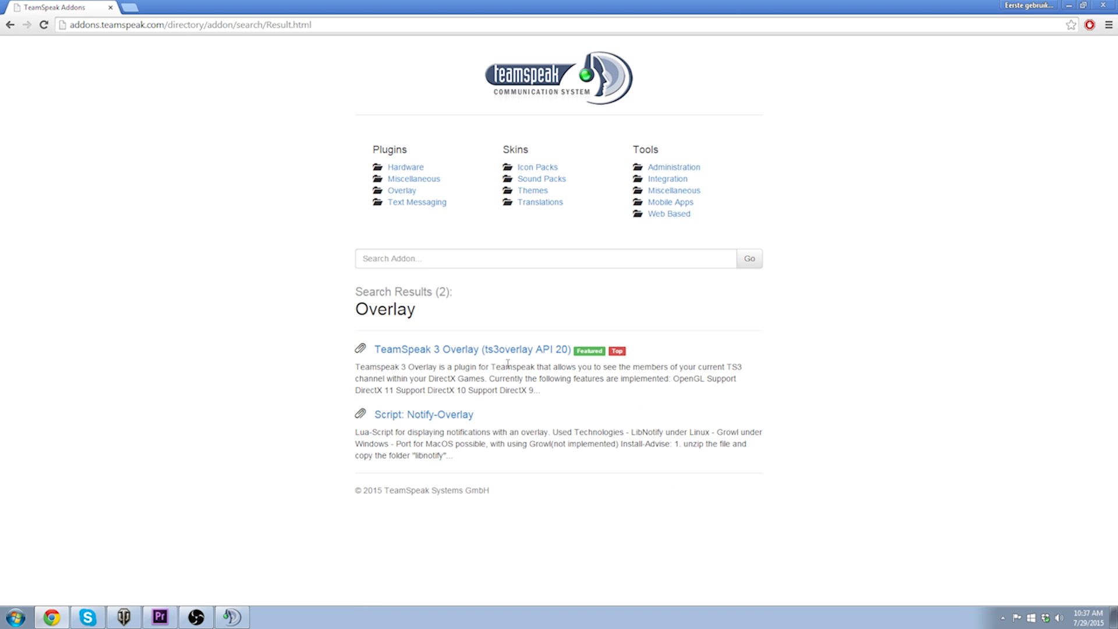
{"action": "mouse_move", "coordinate": [473, 349]}
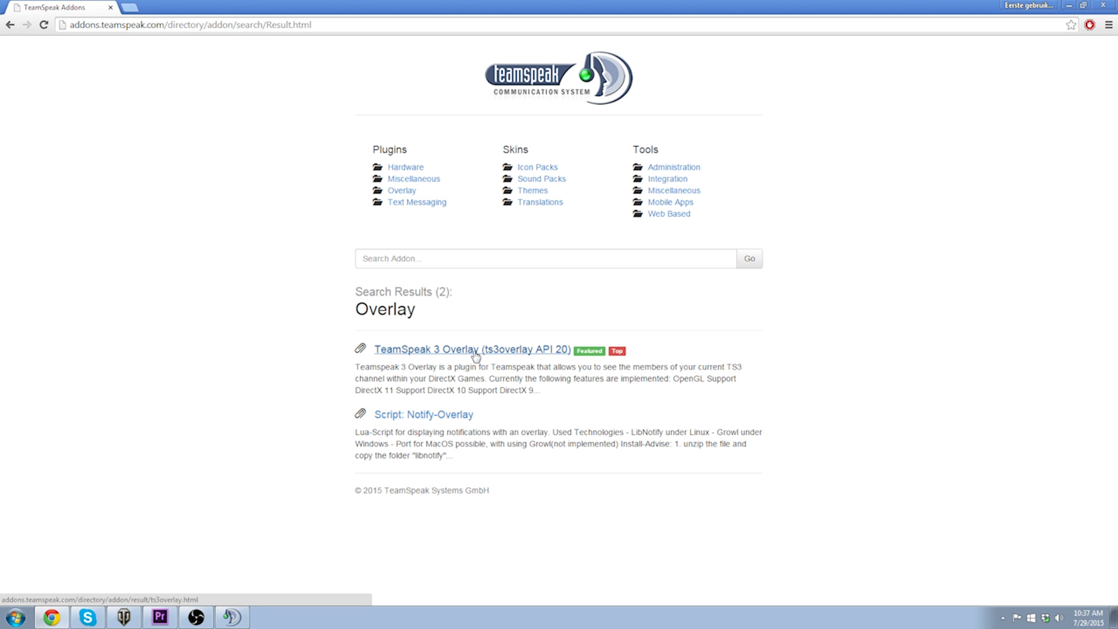
{"action": "left_click", "coordinate": [472, 348]}
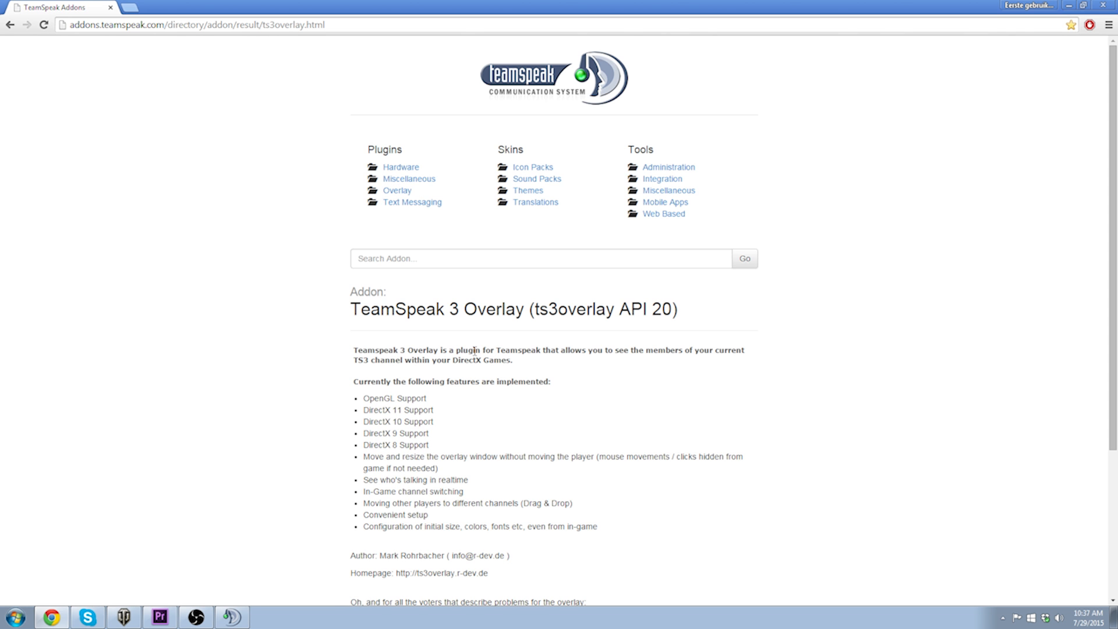
{"action": "scroll", "scroll_direction": "down", "scroll_amount": 3}
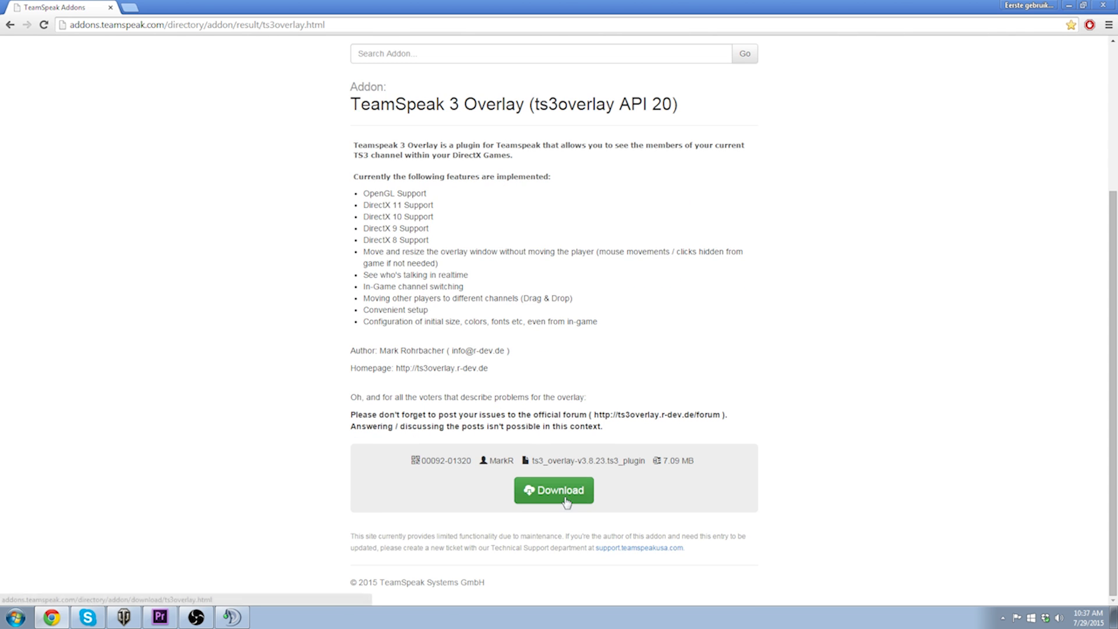
{"action": "left_click", "coordinate": [553, 490]}
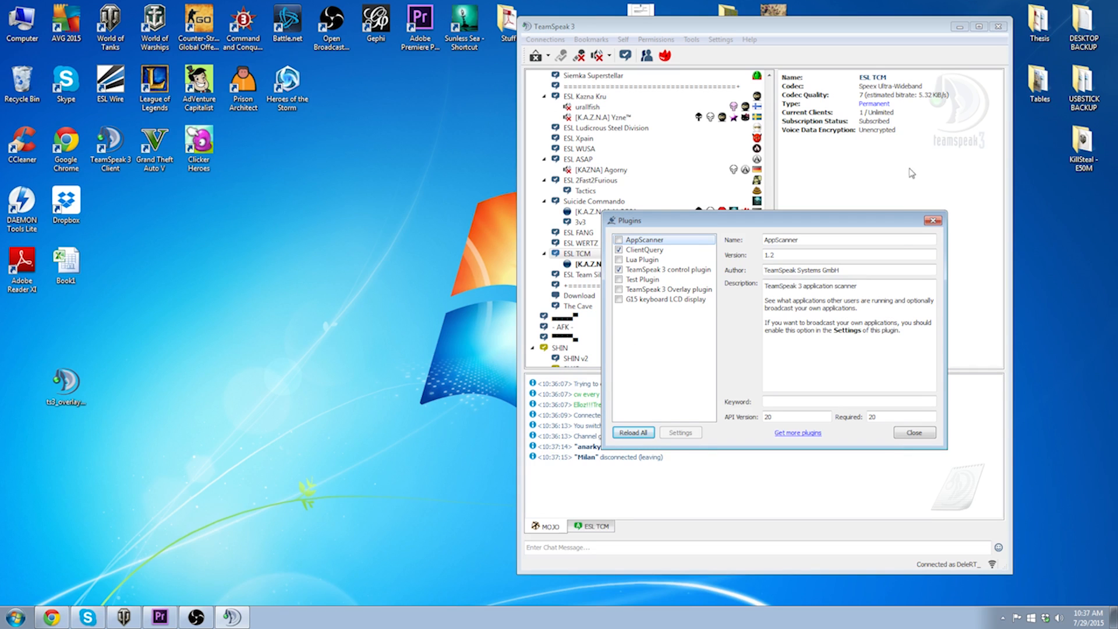
Close the Plugins window, install the Overlay add-on, and quit the TeamSpeak client
{"action": "left_click", "coordinate": [914, 432]}
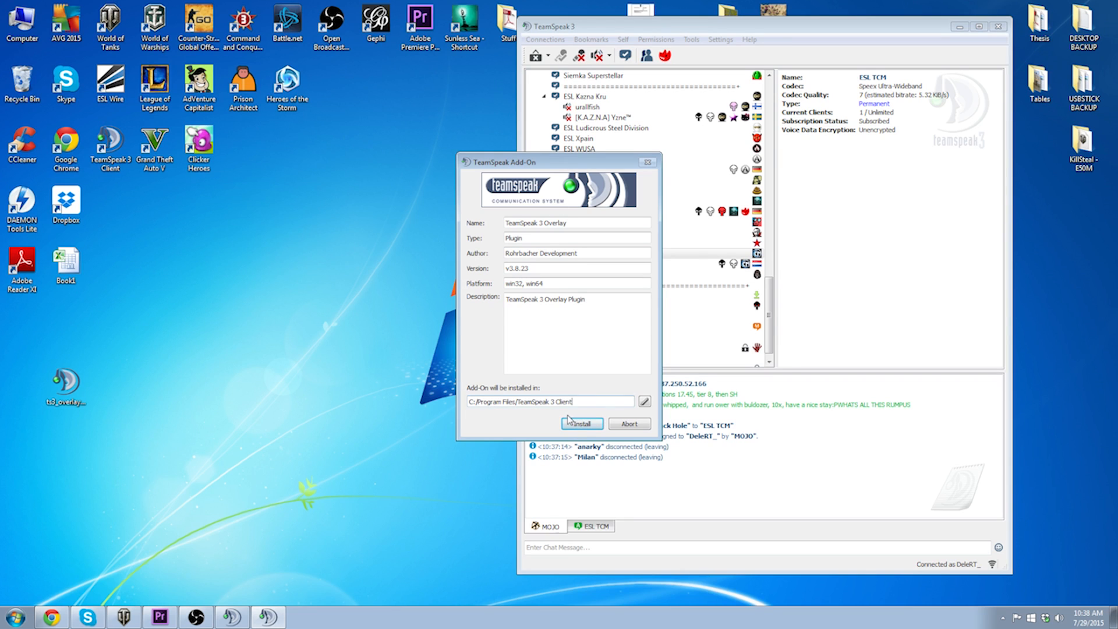
{"action": "left_click", "coordinate": [580, 423]}
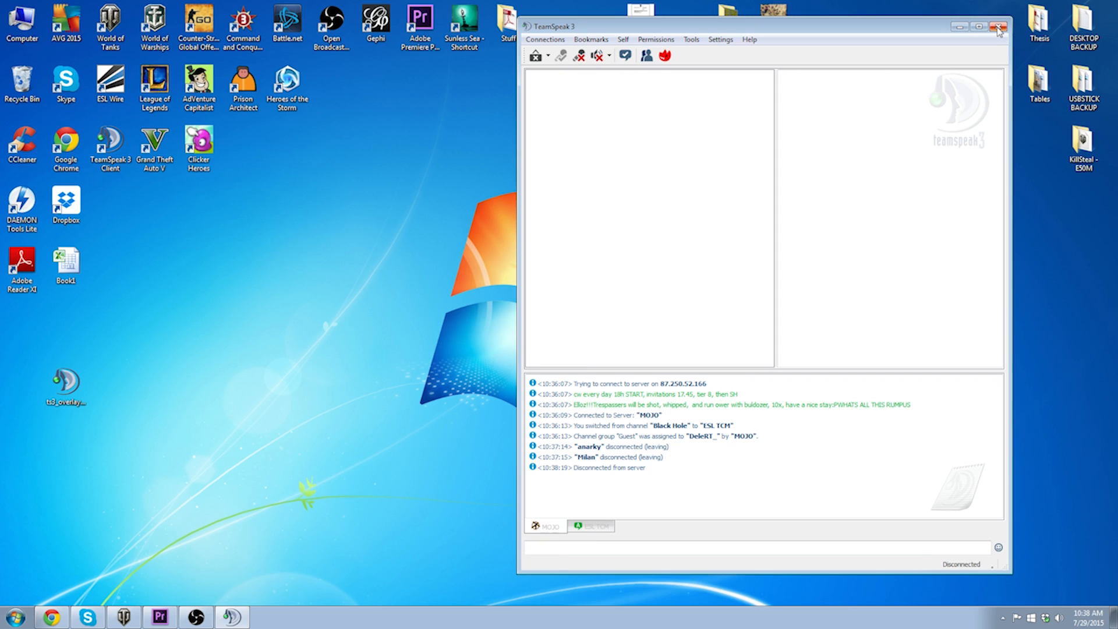
{"action": "left_click", "coordinate": [998, 26]}
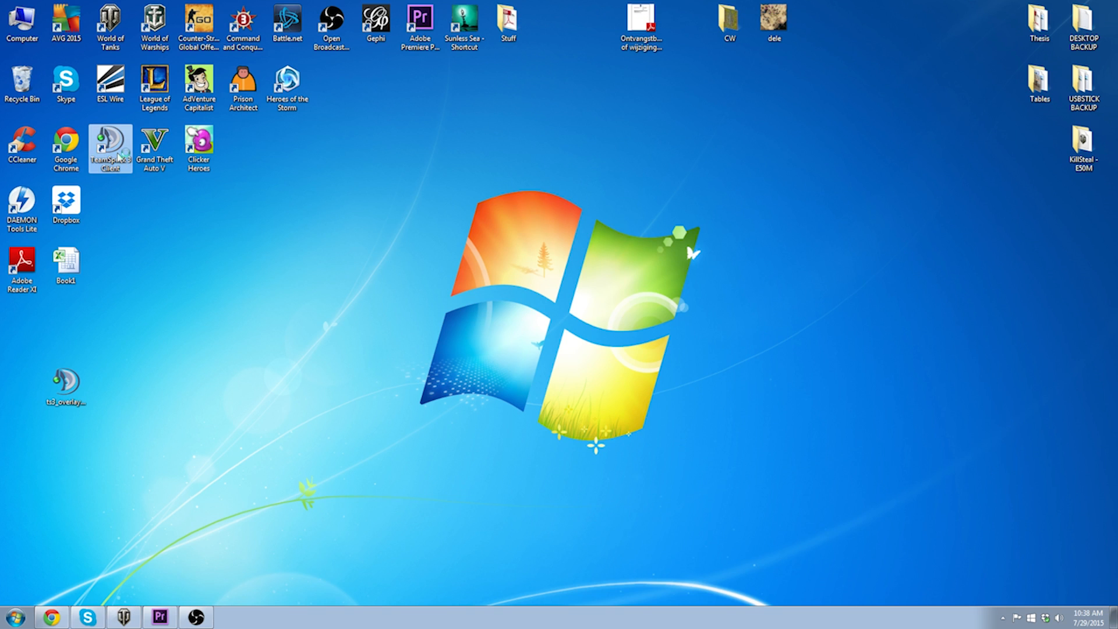
Relaunch TeamSpeak 3 from the desktop icon and rejoin the ESL TCM channel
{"action": "double_click", "coordinate": [111, 145]}
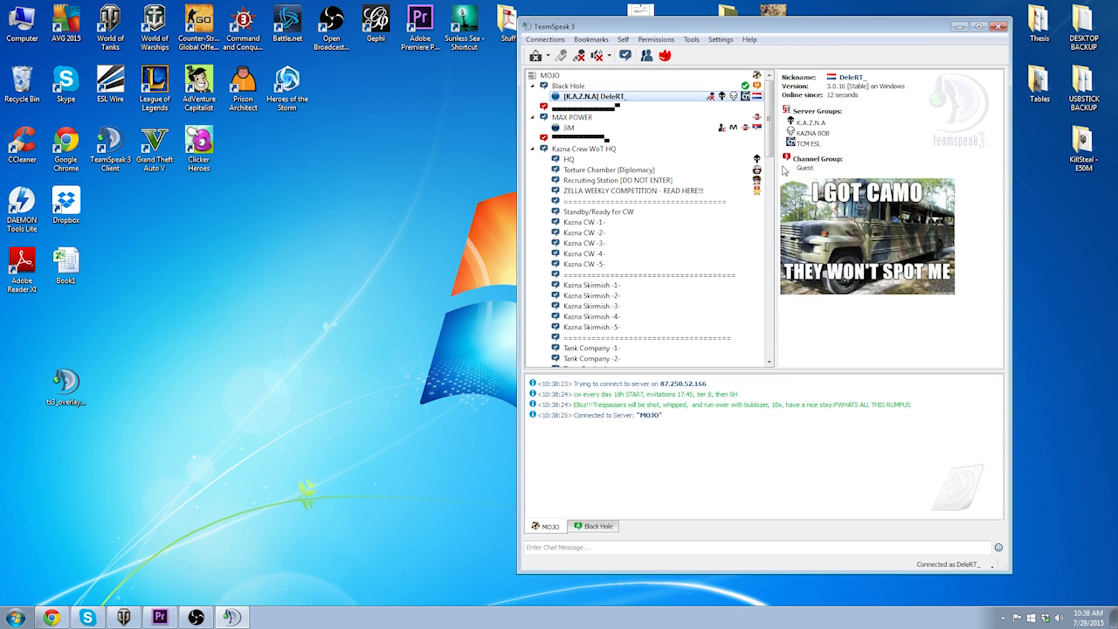
{"action": "scroll", "scroll_direction": "down", "scroll_amount": 3}
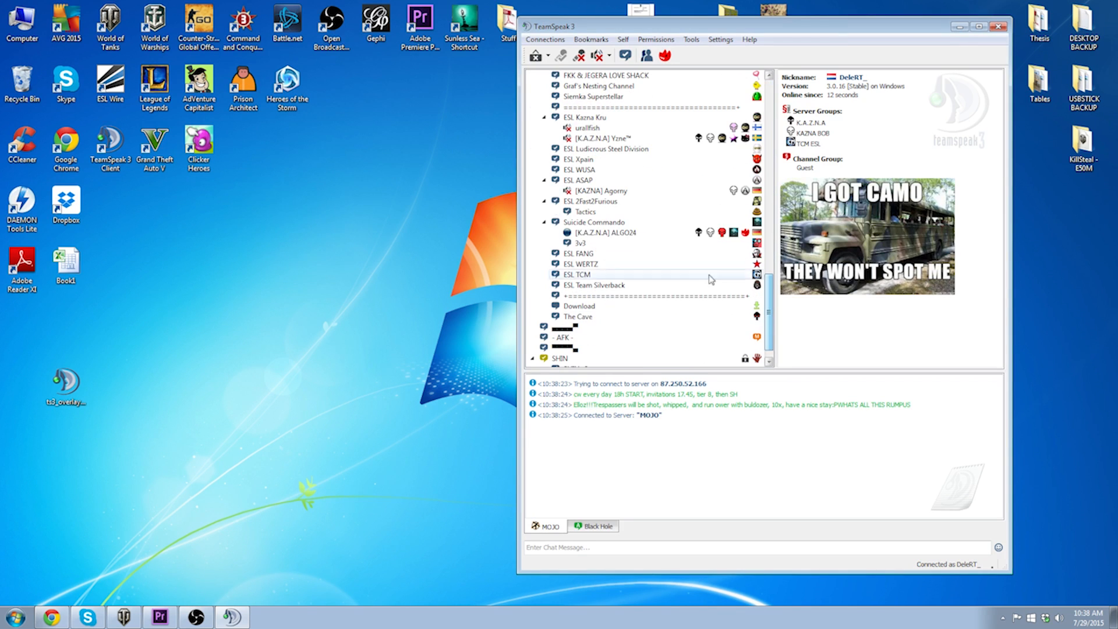
{"action": "double_click", "coordinate": [581, 274]}
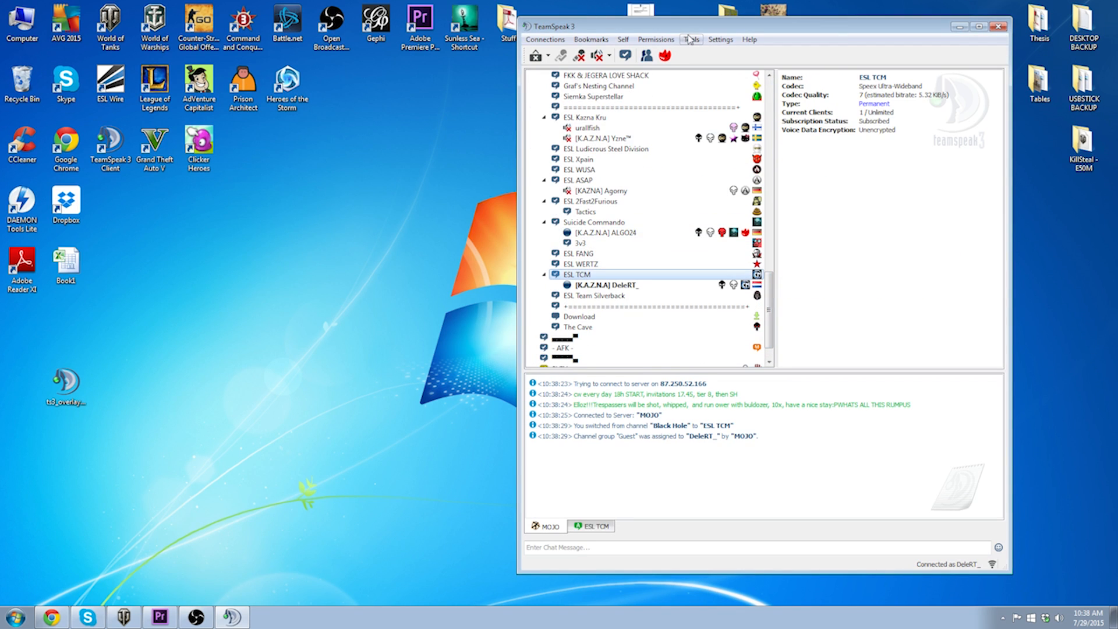
{"action": "left_click", "coordinate": [720, 40]}
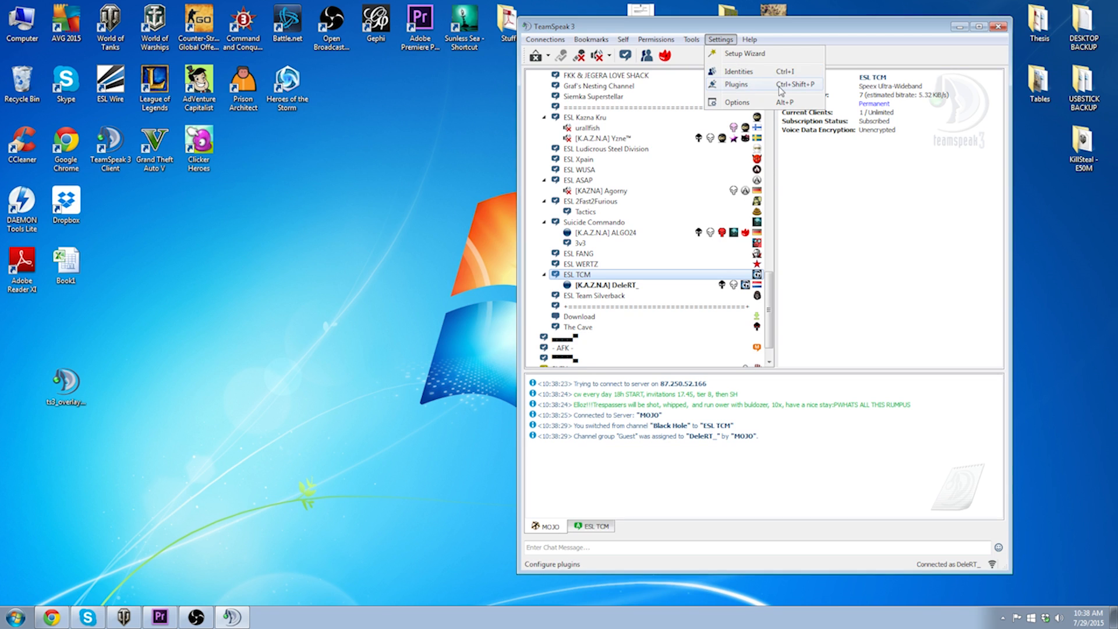
Enable the TeamSpeak 3 Overlay plugin in the Plugins list and open its settings
{"action": "left_click", "coordinate": [737, 83]}
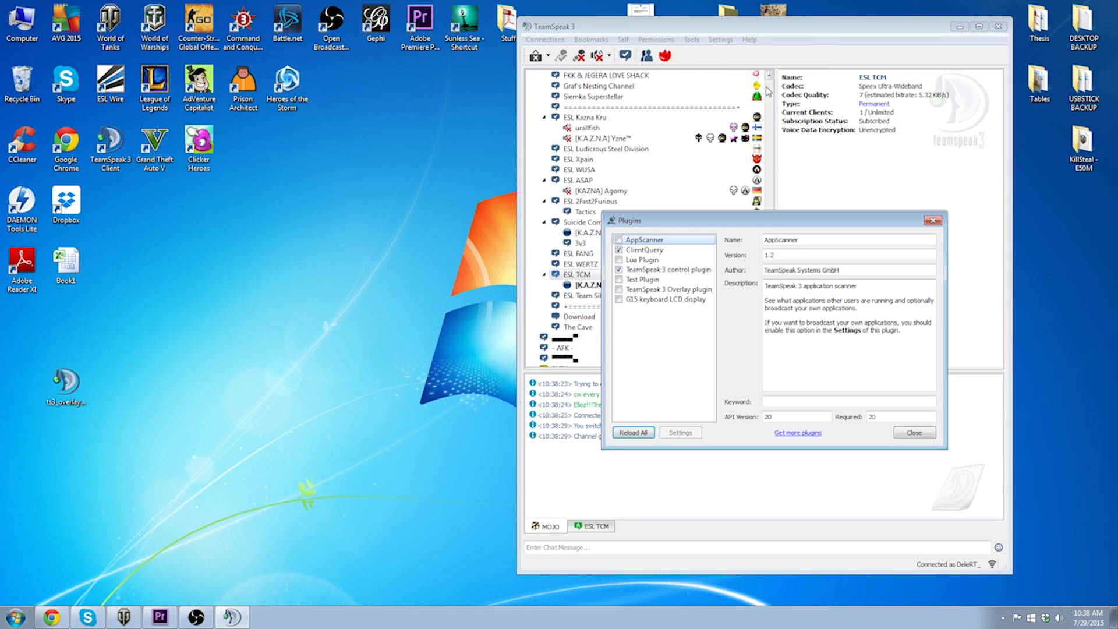
{"action": "left_click", "coordinate": [673, 290]}
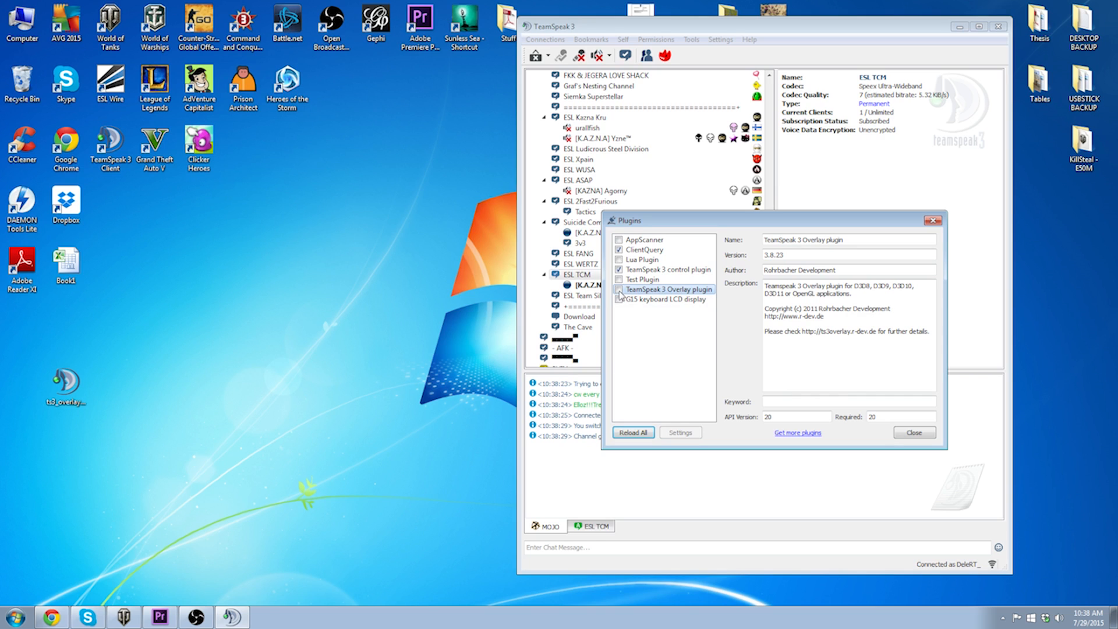
{"action": "left_click", "coordinate": [619, 288]}
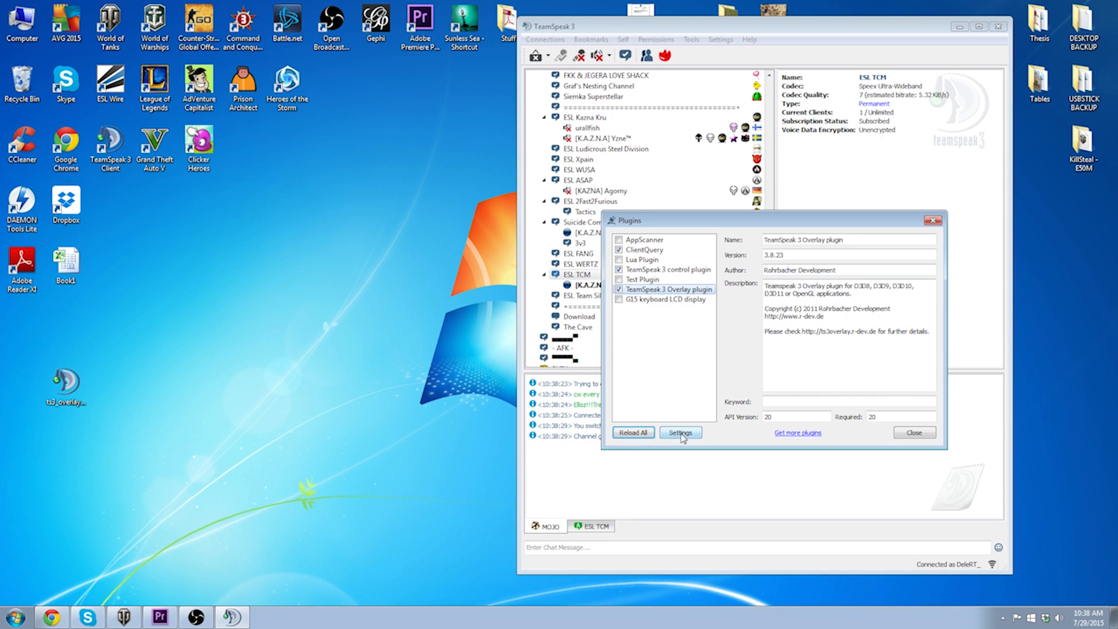
{"action": "left_click", "coordinate": [680, 433]}
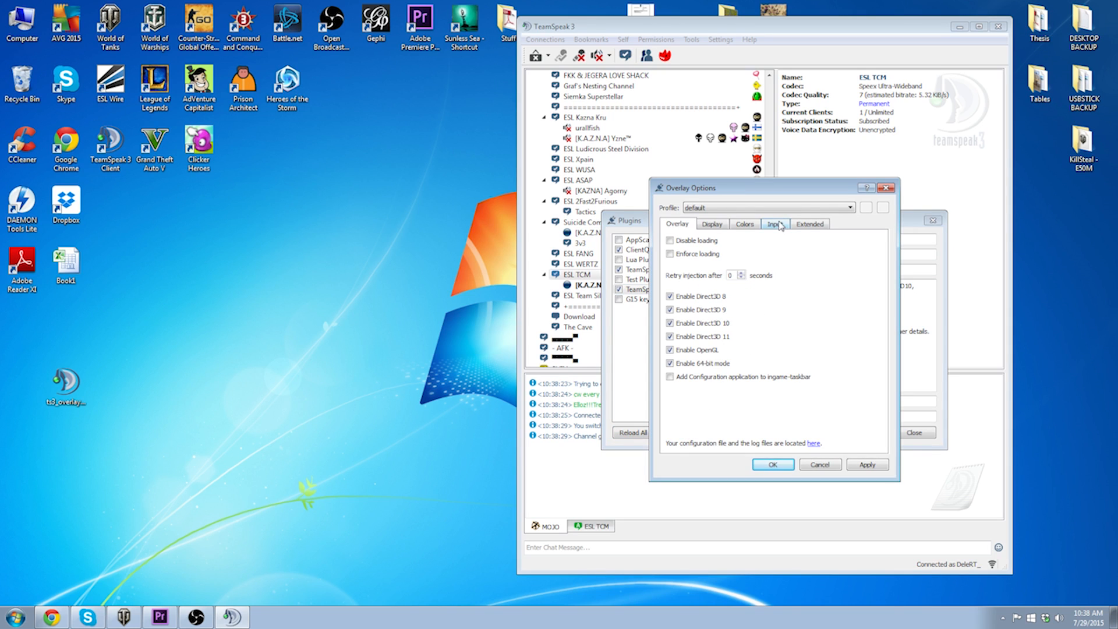
Assign Home as the overlay activation hotkey on the Input tab and save
{"action": "left_click", "coordinate": [774, 224]}
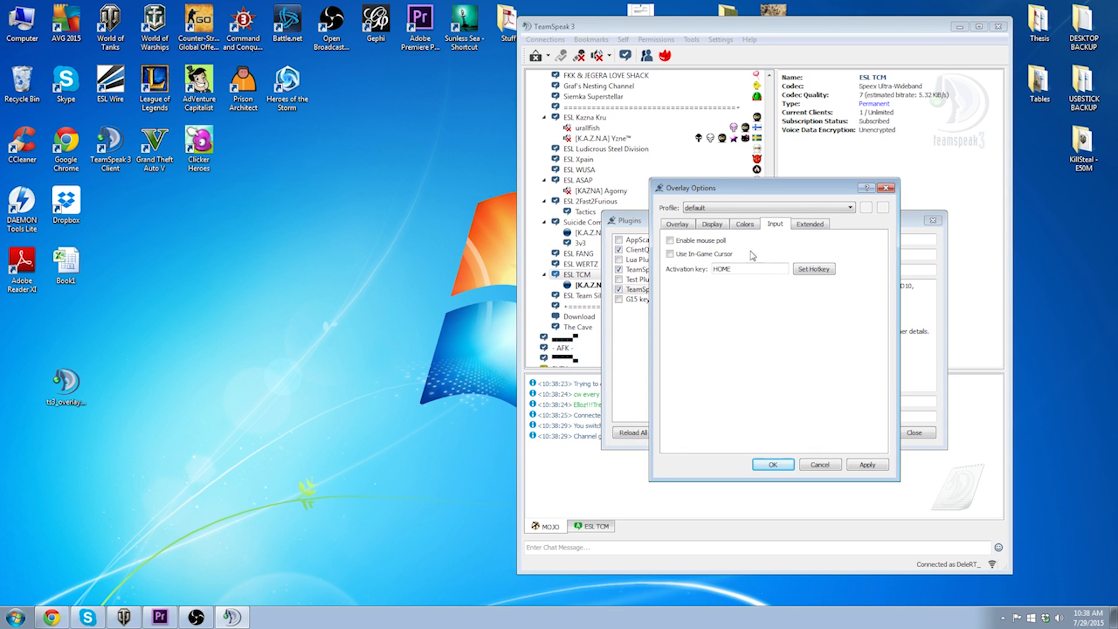
{"action": "mouse_move", "coordinate": [813, 269]}
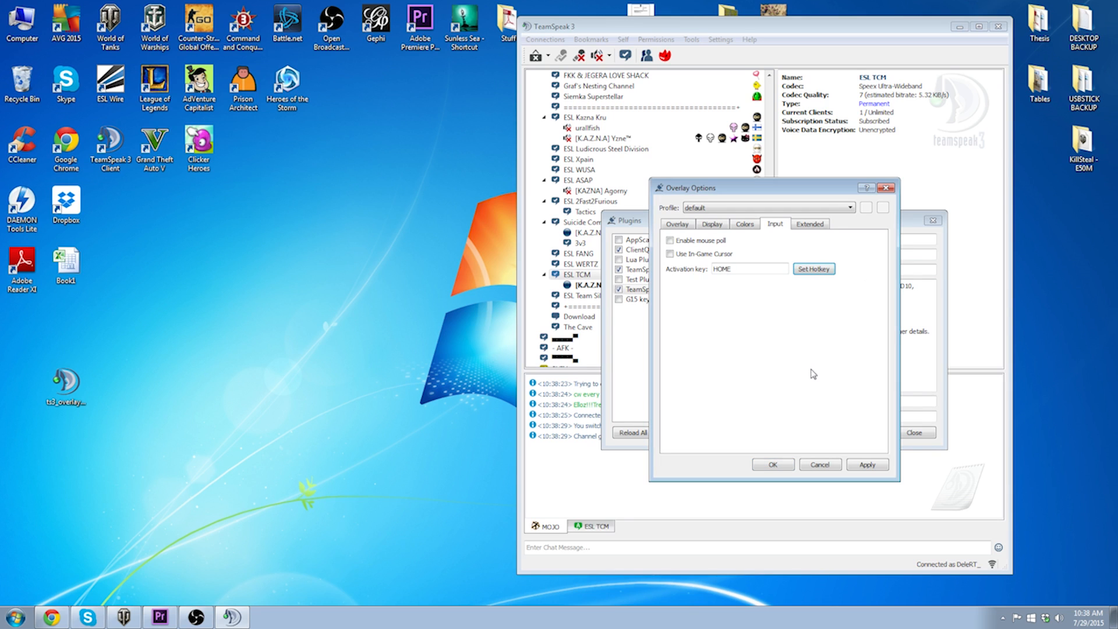
{"action": "triple_click", "coordinate": [745, 269]}
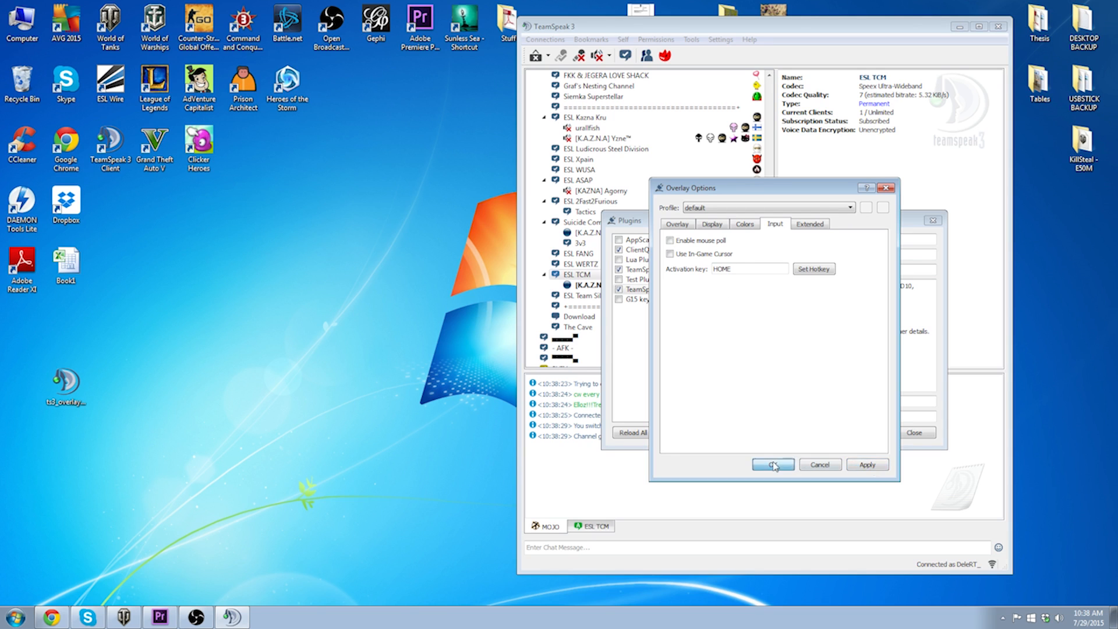
{"action": "left_click", "coordinate": [772, 464]}
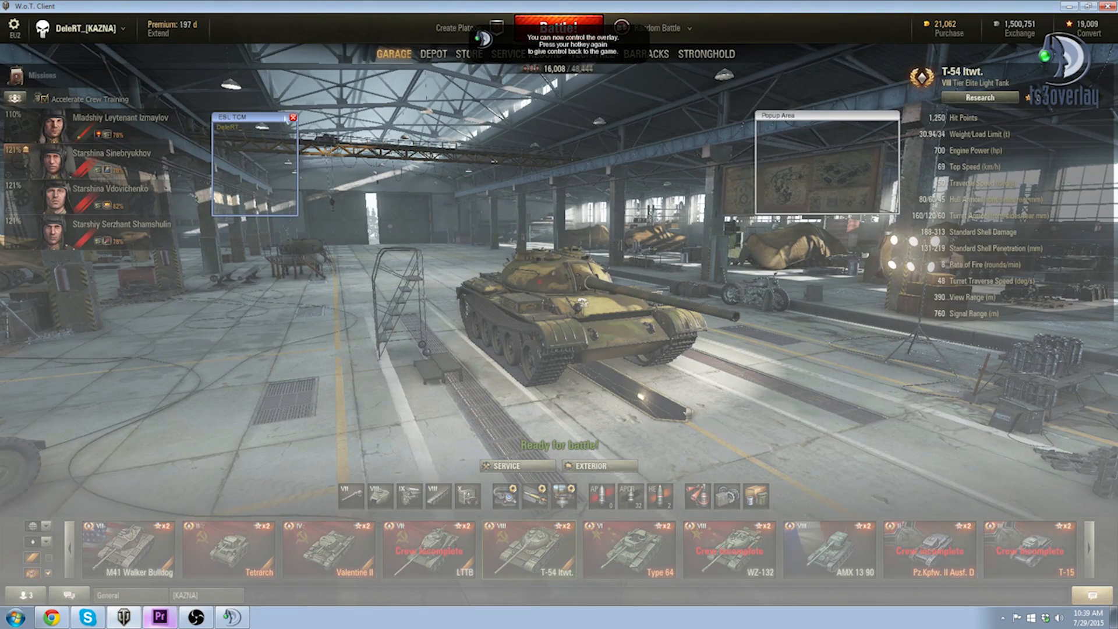
Drag the ESL TCM channel window toward the top-left and nudge the popup area right
{"action": "left_click_drag", "start_coordinate": [250, 116], "coordinate": [213, 105]}
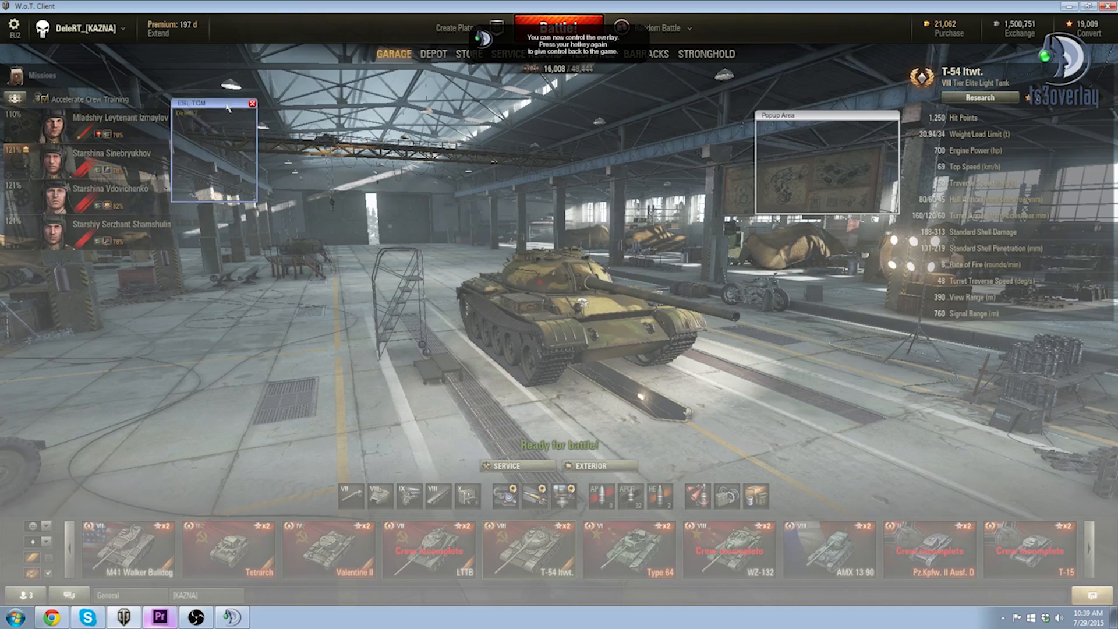
{"action": "left_click_drag", "start_coordinate": [214, 104], "coordinate": [221, 115]}
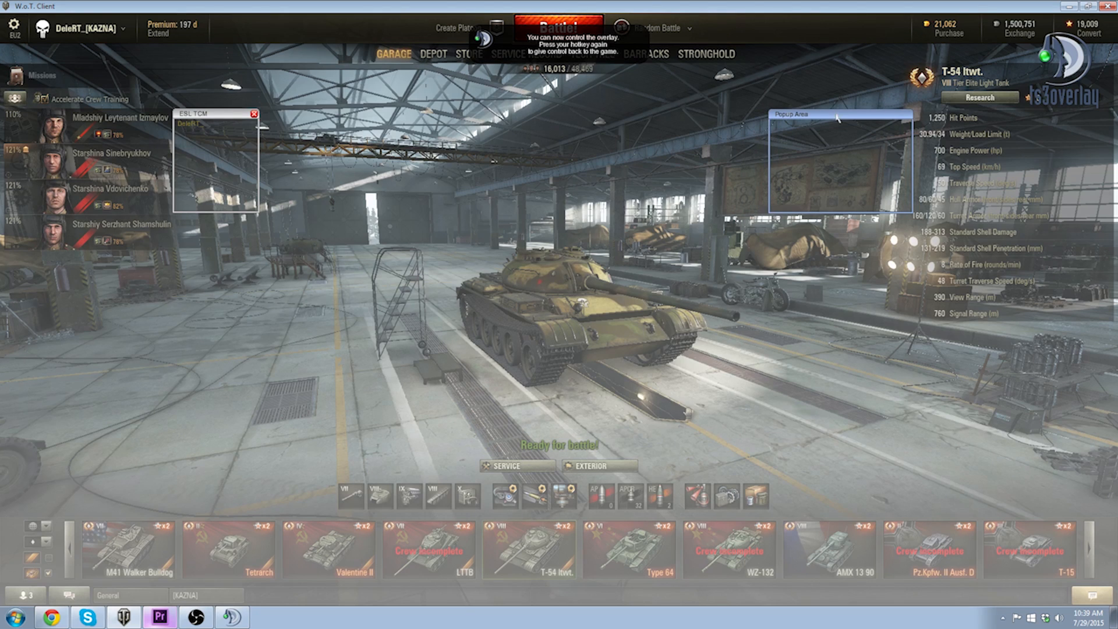
{"action": "mouse_move", "coordinate": [594, 186]}
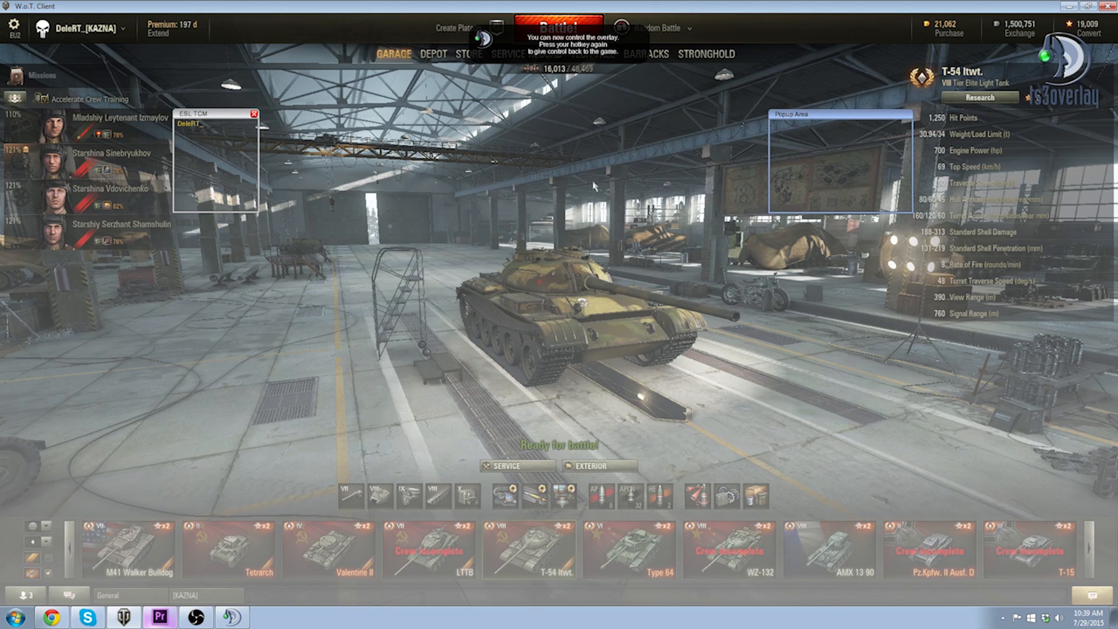